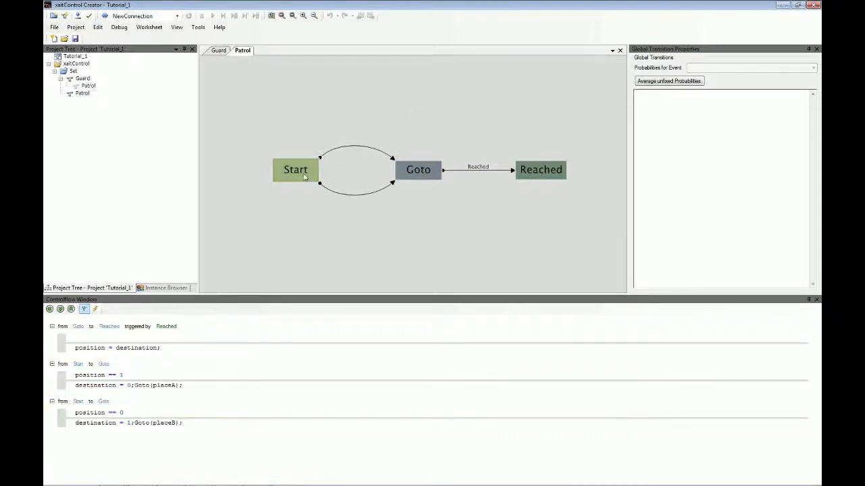
- Inspect the upper and lower Start→Goto transitions in Transition Properties
{"action": "left_click", "coordinate": [418, 170]}
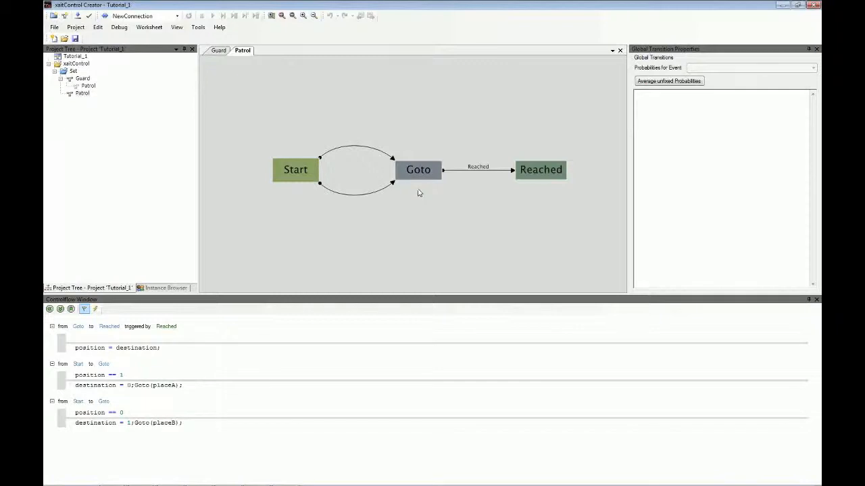
{"action": "mouse_move", "coordinate": [444, 191]}
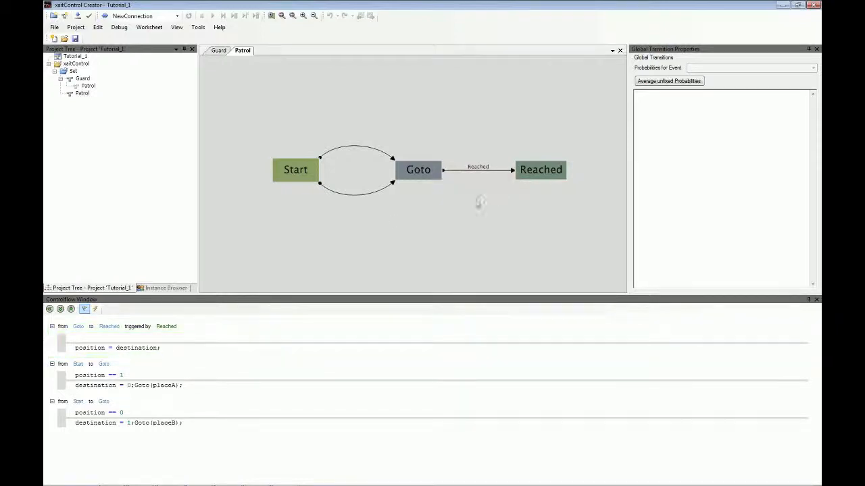
{"action": "mouse_move", "coordinate": [307, 196]}
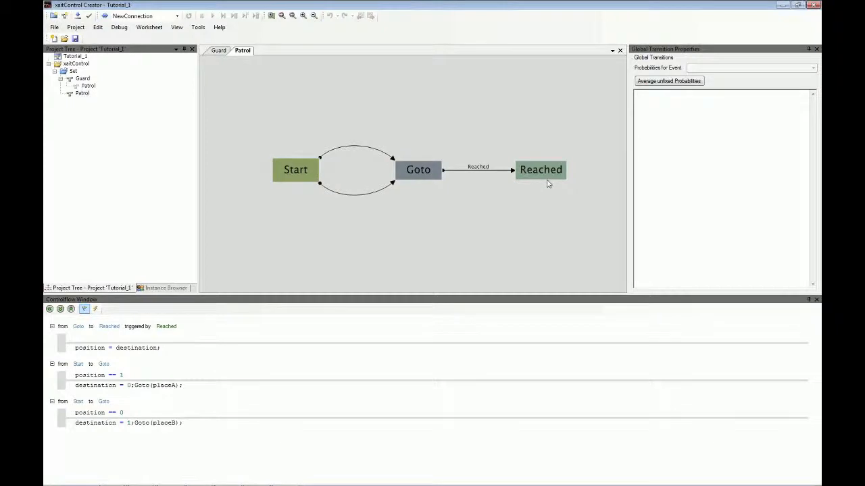
{"action": "left_click", "coordinate": [296, 170]}
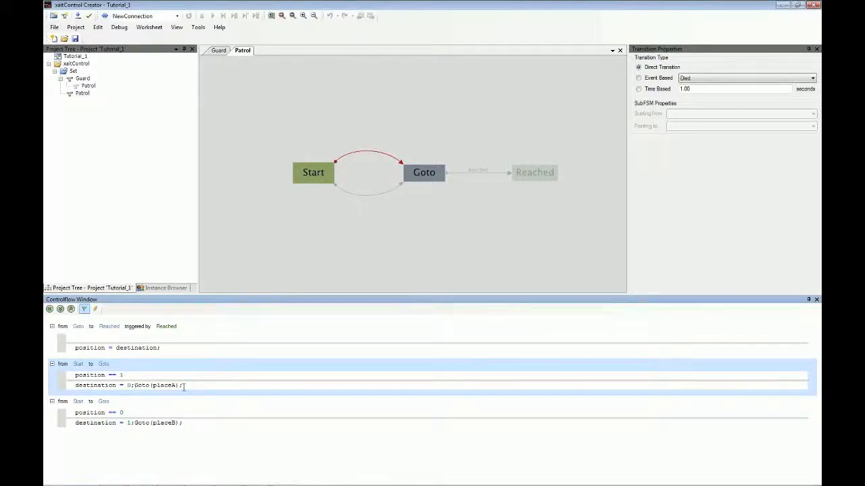
{"action": "left_click", "coordinate": [361, 194]}
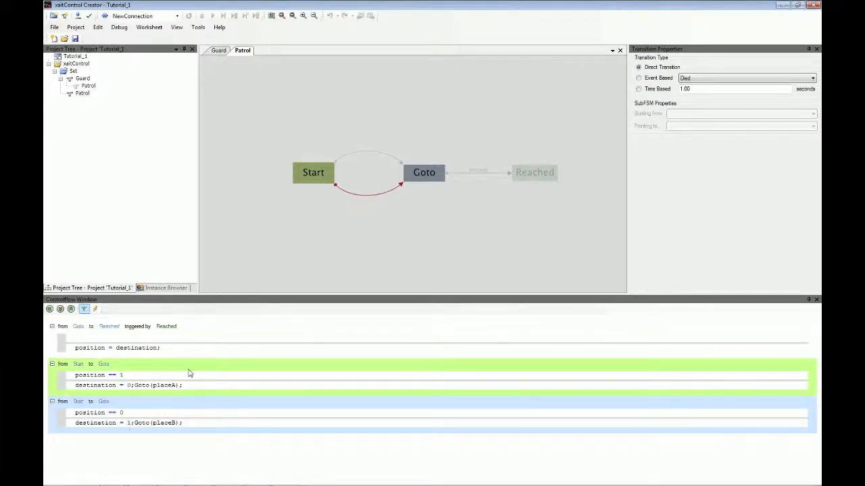
- Reselect a Start→Goto transition arrow to view its properties again
{"action": "left_click", "coordinate": [312, 172]}
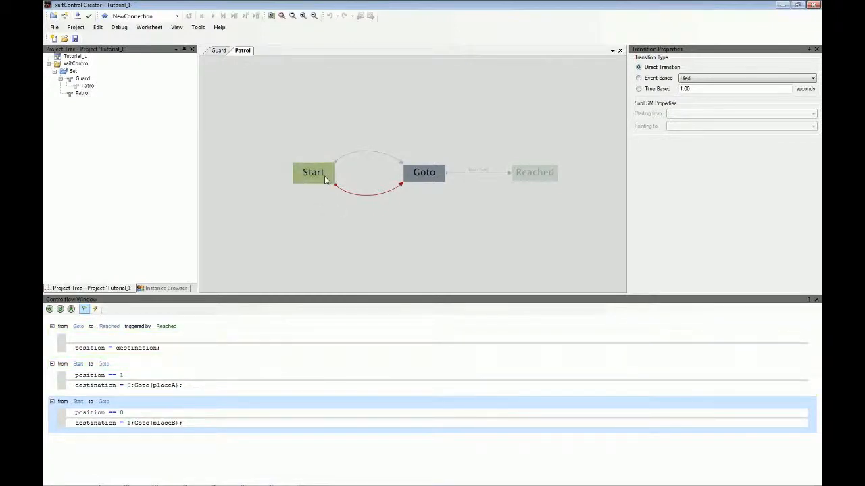
{"action": "mouse_move", "coordinate": [397, 175]}
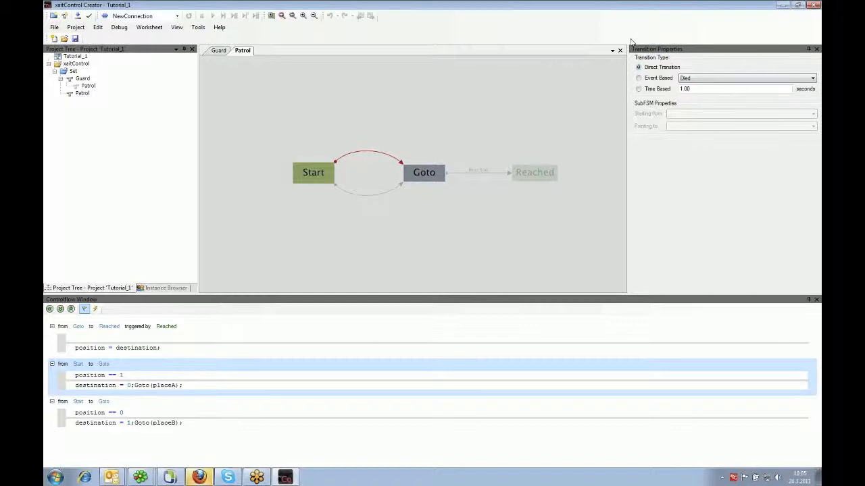
{"action": "mouse_move", "coordinate": [675, 57]}
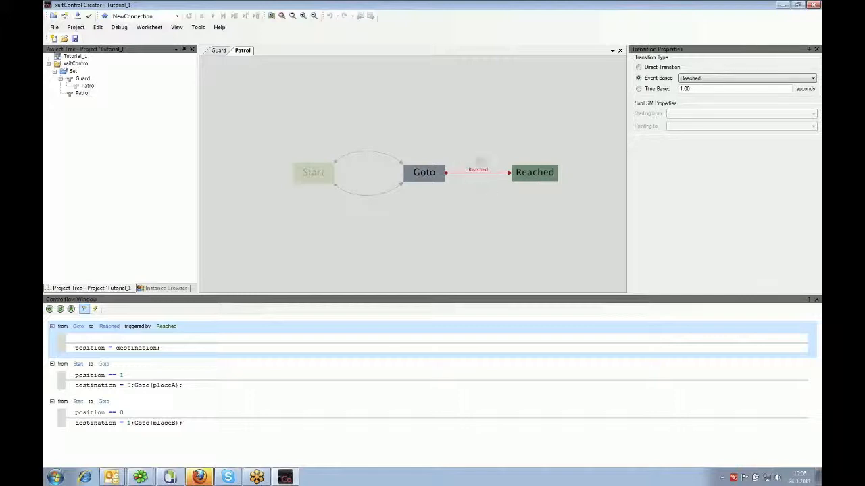
{"action": "mouse_move", "coordinate": [471, 177]}
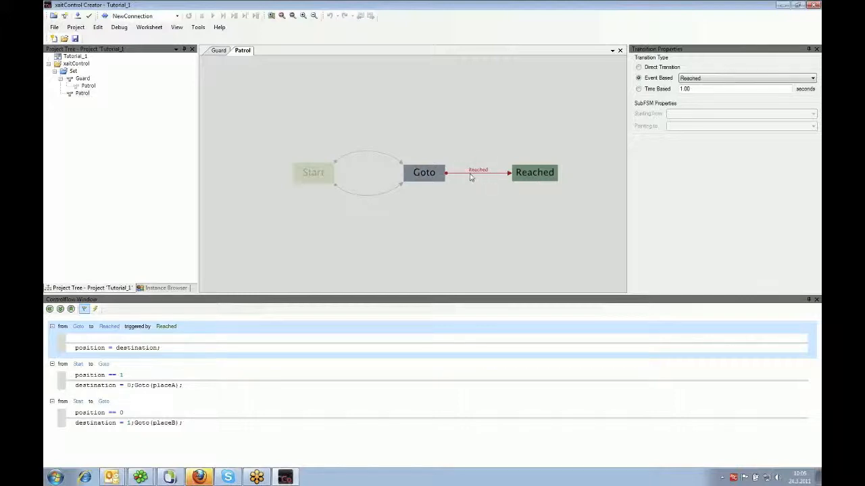
{"action": "mouse_move", "coordinate": [488, 180]}
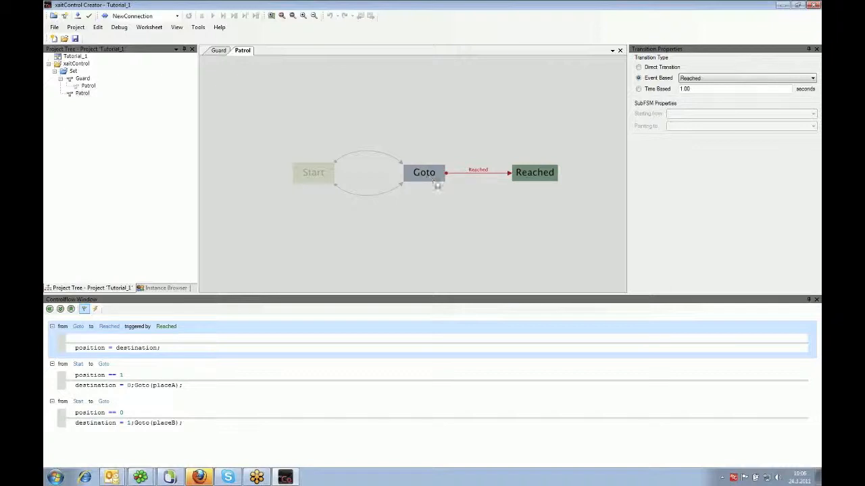
{"action": "mouse_move", "coordinate": [467, 178]}
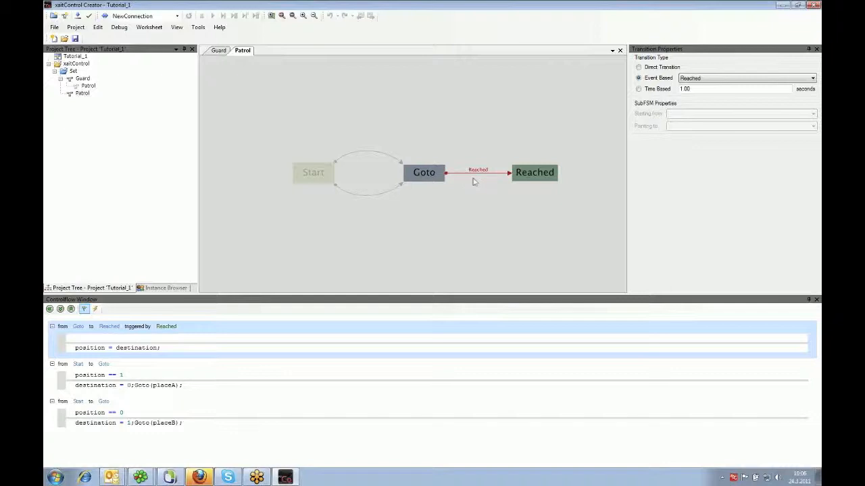
{"action": "mouse_move", "coordinate": [482, 178]}
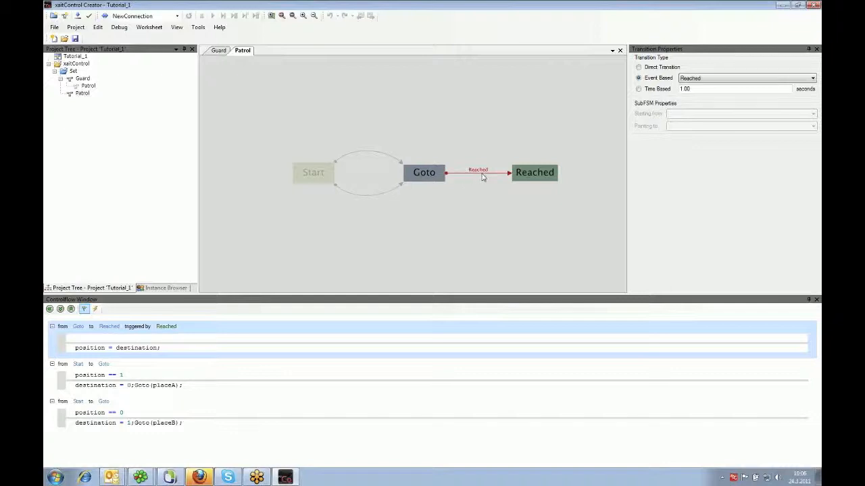
{"action": "mouse_move", "coordinate": [483, 180]}
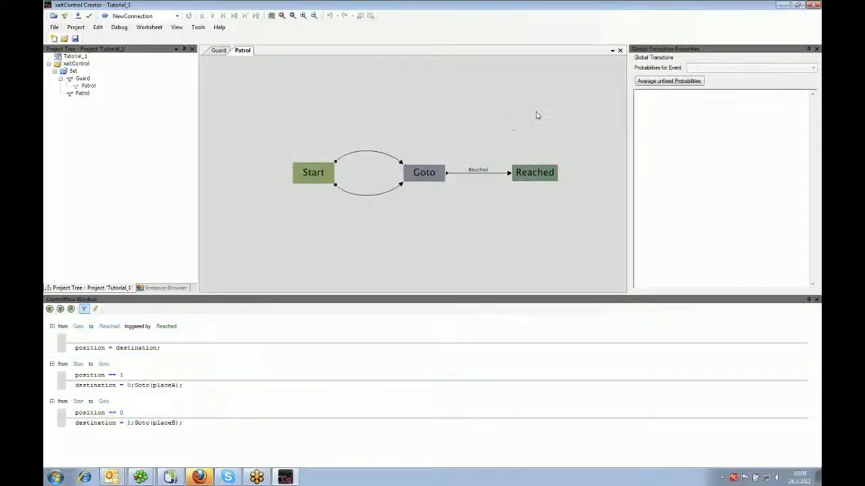
{"action": "mouse_move", "coordinate": [490, 101]}
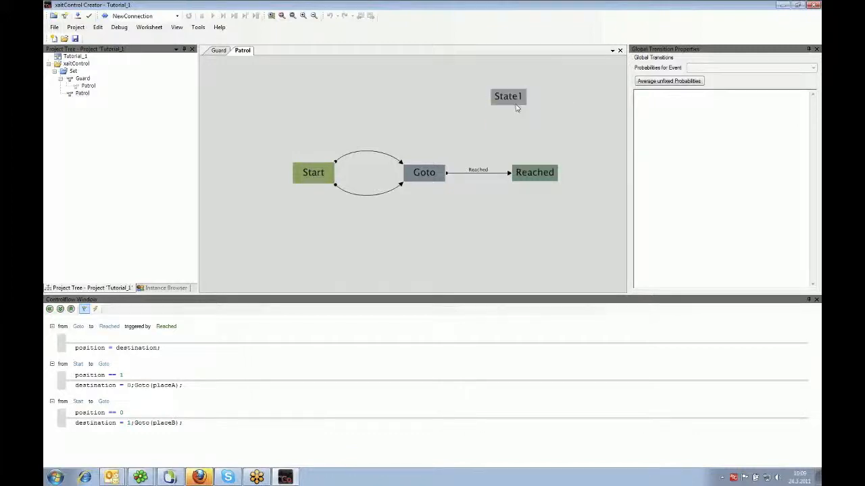
- Rename State1 to Hungry and add a second state named Waiting
{"action": "double_click", "coordinate": [507, 96]}
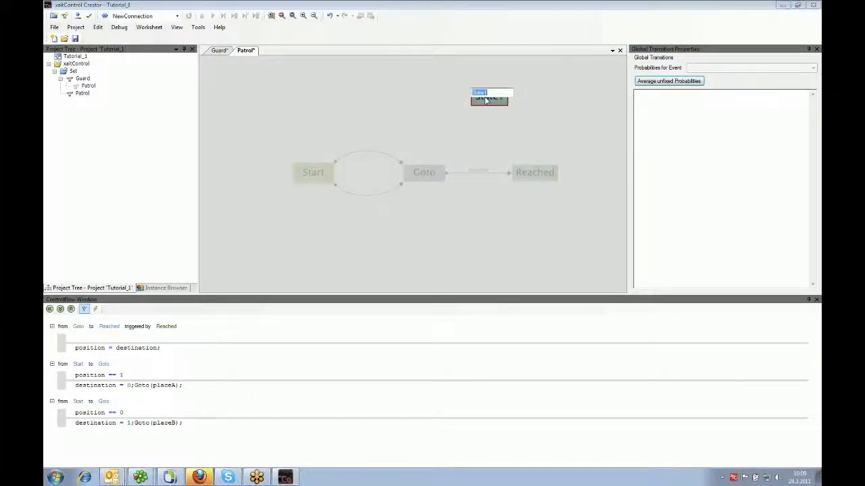
{"action": "type", "text": "Hungry"}
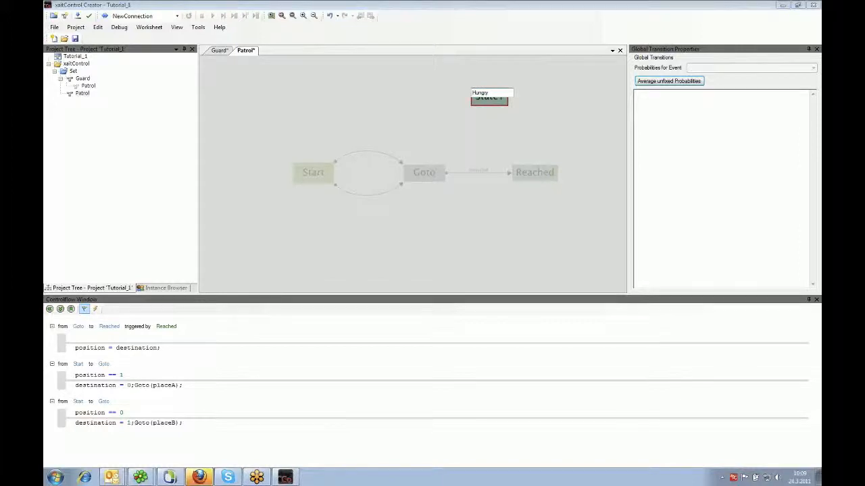
{"action": "right_click", "coordinate": [412, 108]}
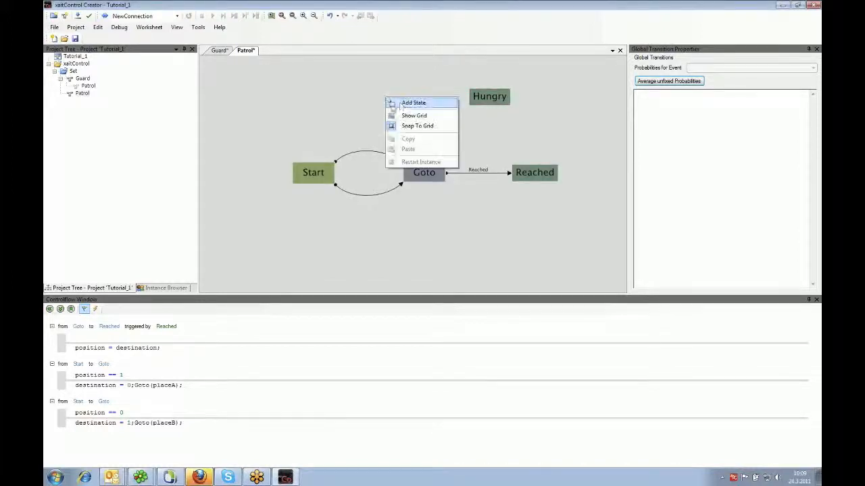
{"action": "left_click", "coordinate": [413, 102]}
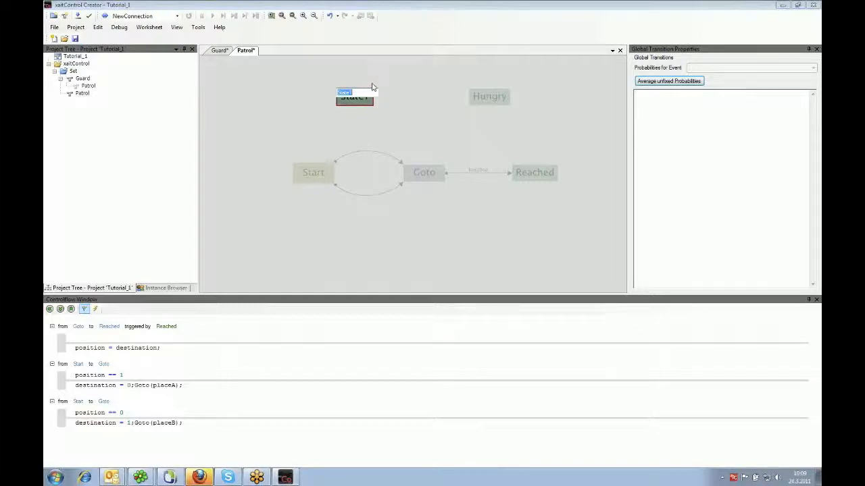
{"action": "type", "text": "Waiting"}
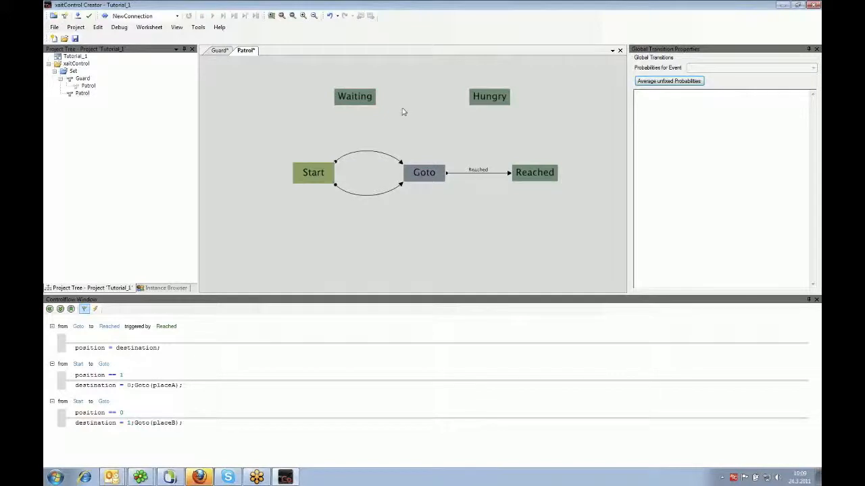
{"action": "mouse_move", "coordinate": [409, 103]}
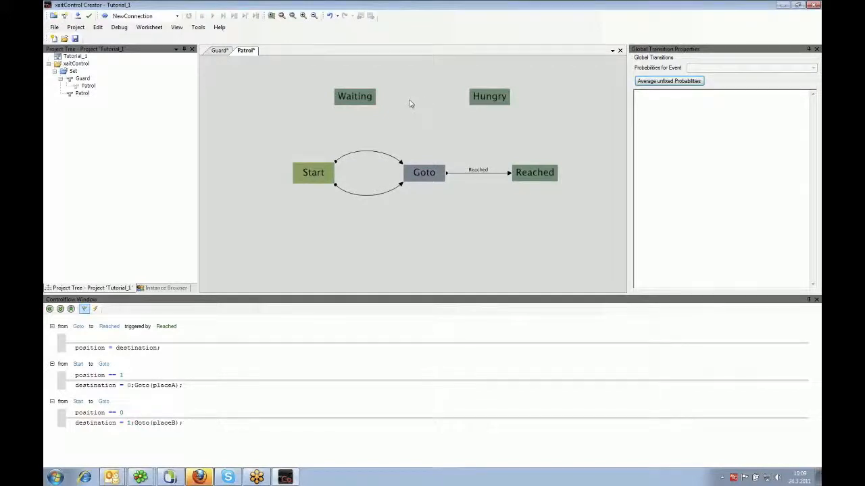
- Draw two transitions from Waiting, one ending at Goto and one at Hungry
{"action": "right_click", "coordinate": [355, 96]}
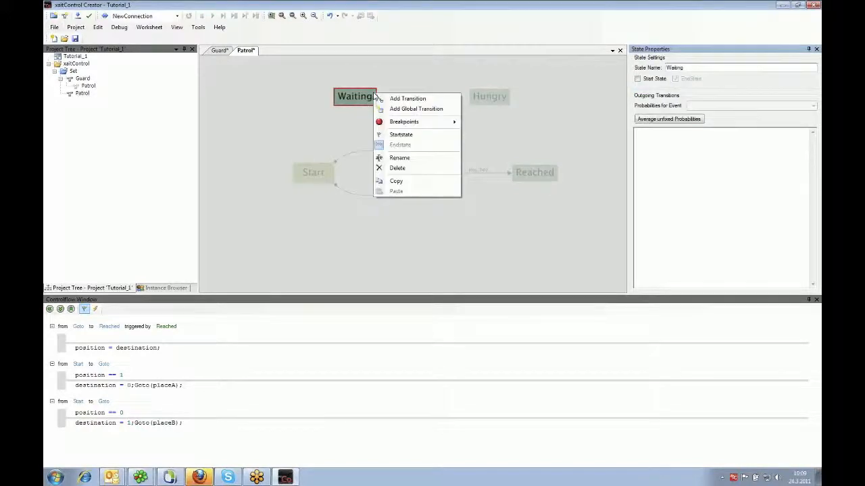
{"action": "mouse_move", "coordinate": [407, 98]}
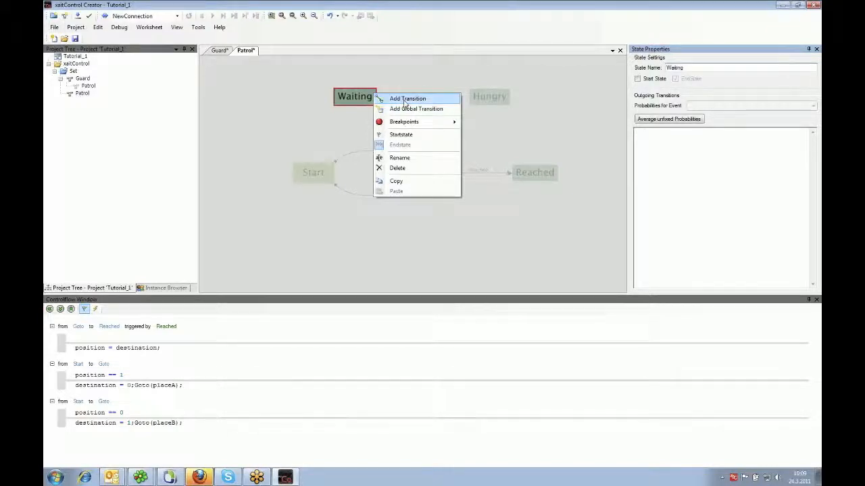
{"action": "left_click", "coordinate": [407, 99]}
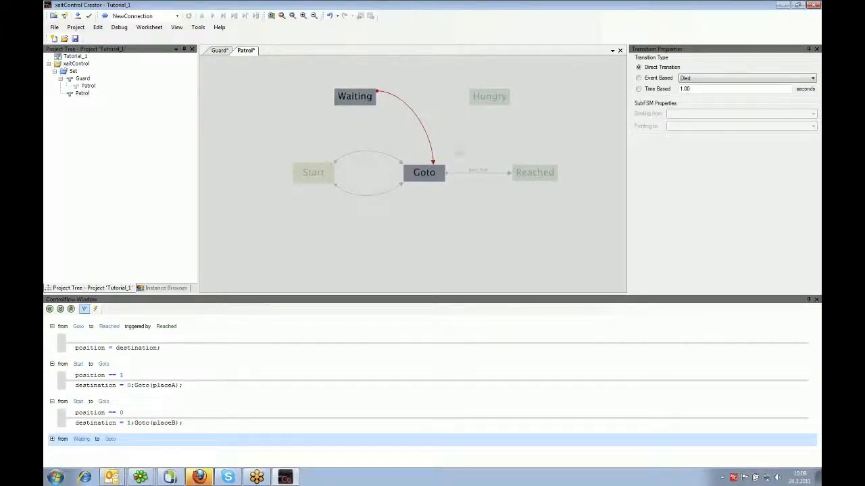
{"action": "right_click", "coordinate": [355, 96]}
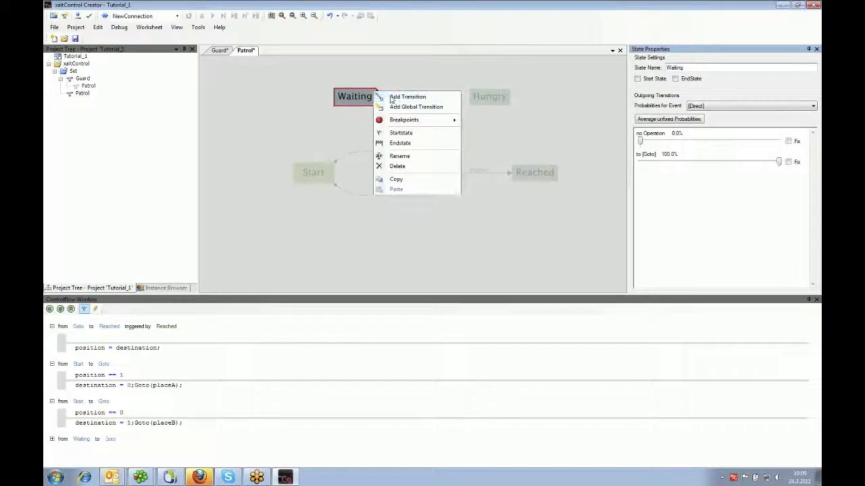
{"action": "left_click", "coordinate": [407, 96]}
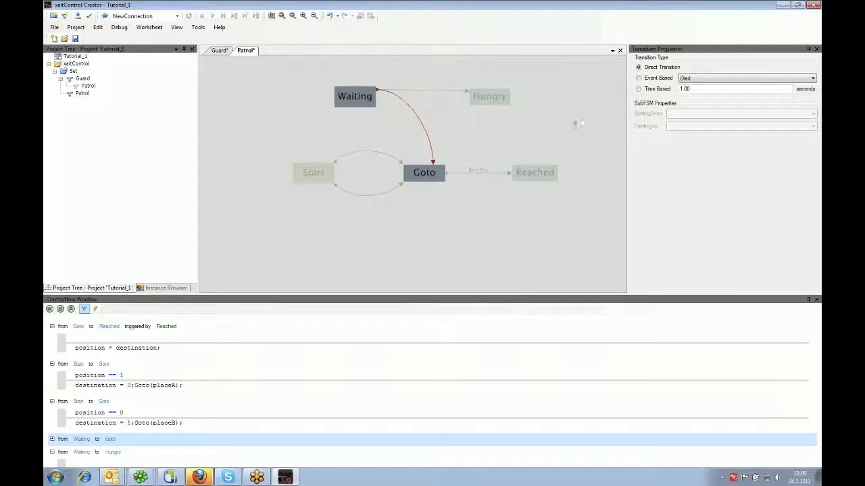
{"action": "left_click", "coordinate": [481, 146]}
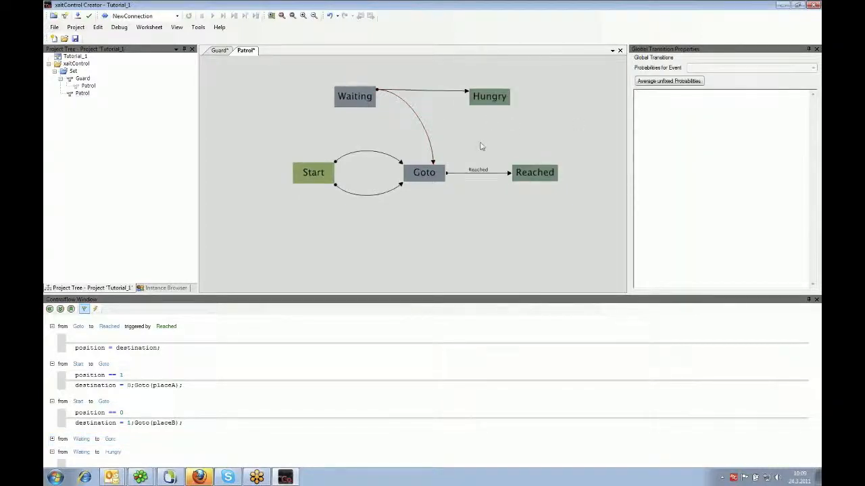
{"action": "mouse_move", "coordinate": [510, 126]}
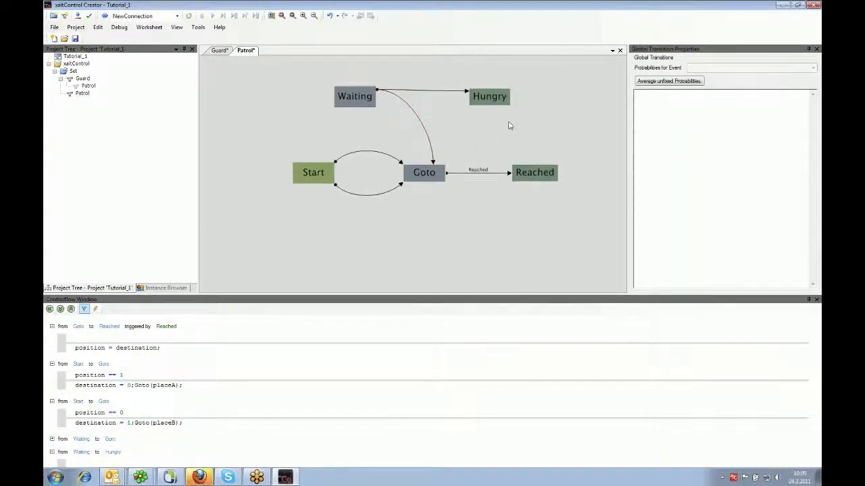
- Add a new state, State1, on the canvas right of Reached
{"action": "right_click", "coordinate": [510, 125]}
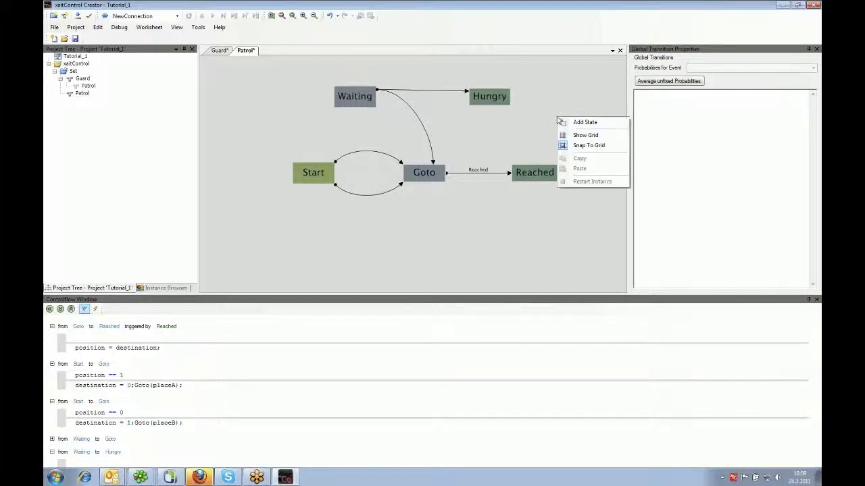
{"action": "left_click", "coordinate": [585, 122]}
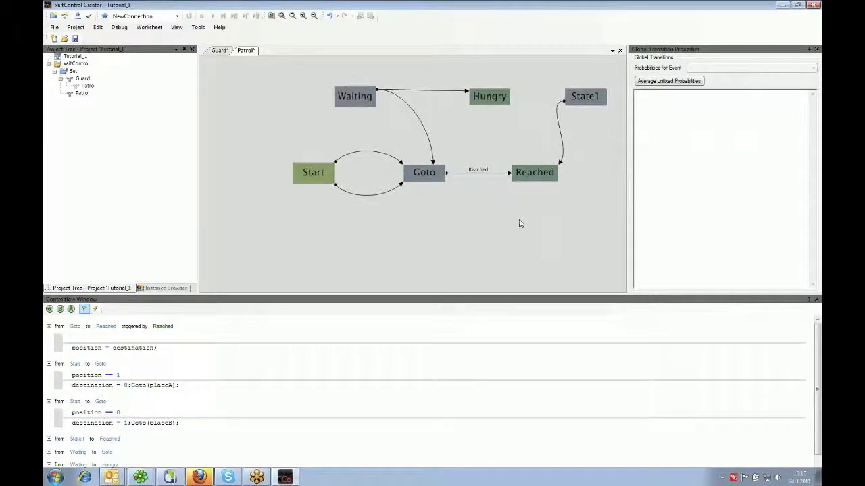
{"action": "mouse_move", "coordinate": [181, 321]}
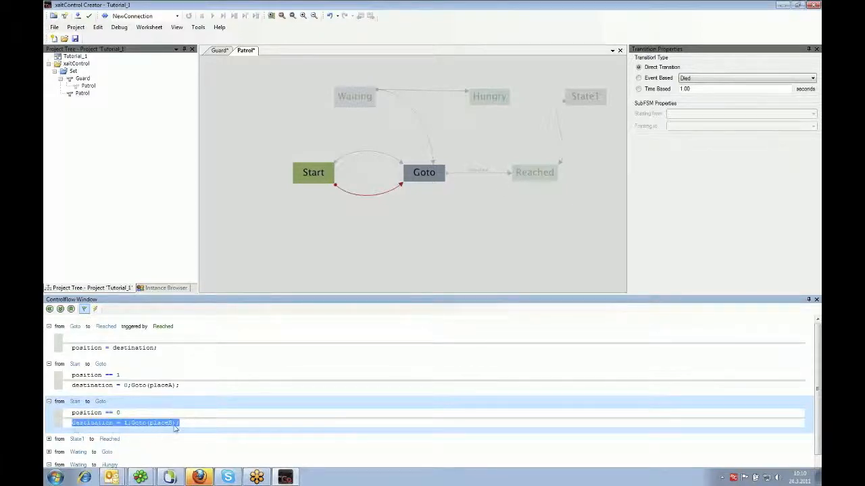
{"action": "mouse_move", "coordinate": [195, 435]}
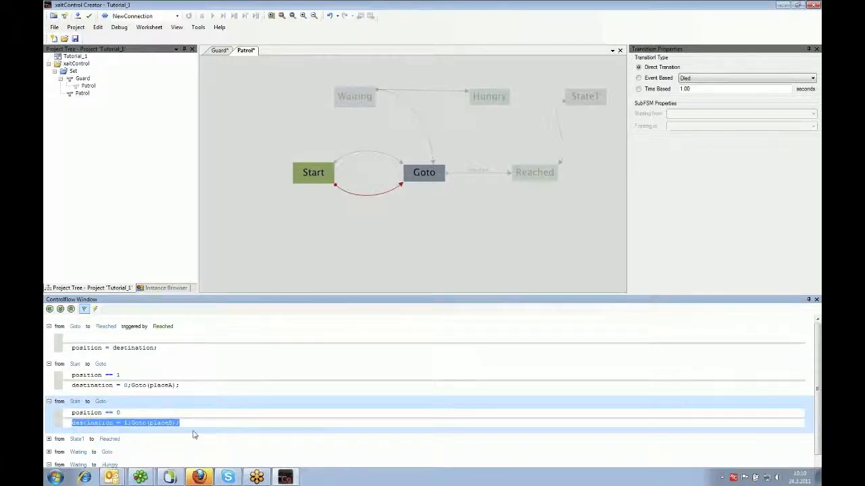